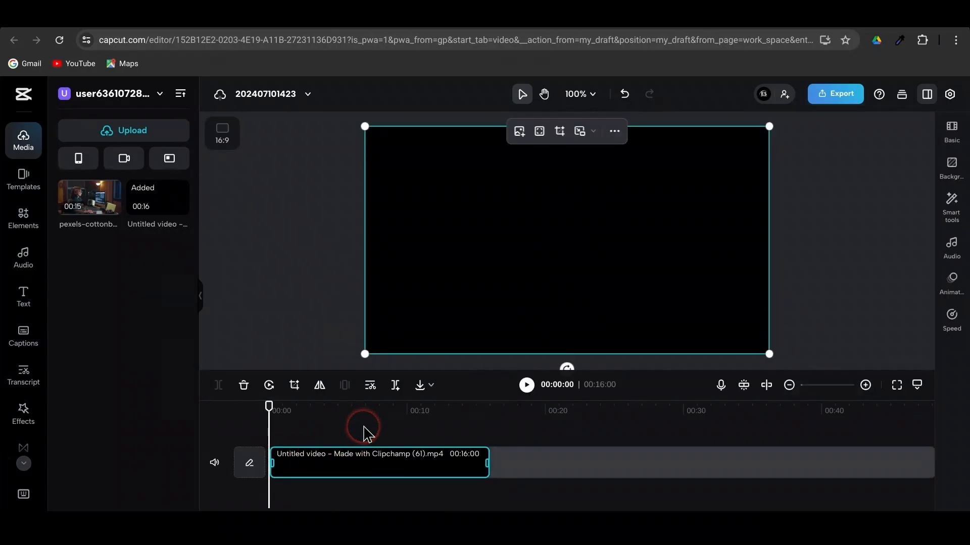
- Generate English (US) auto captions for the selected video clip
click(22, 336)
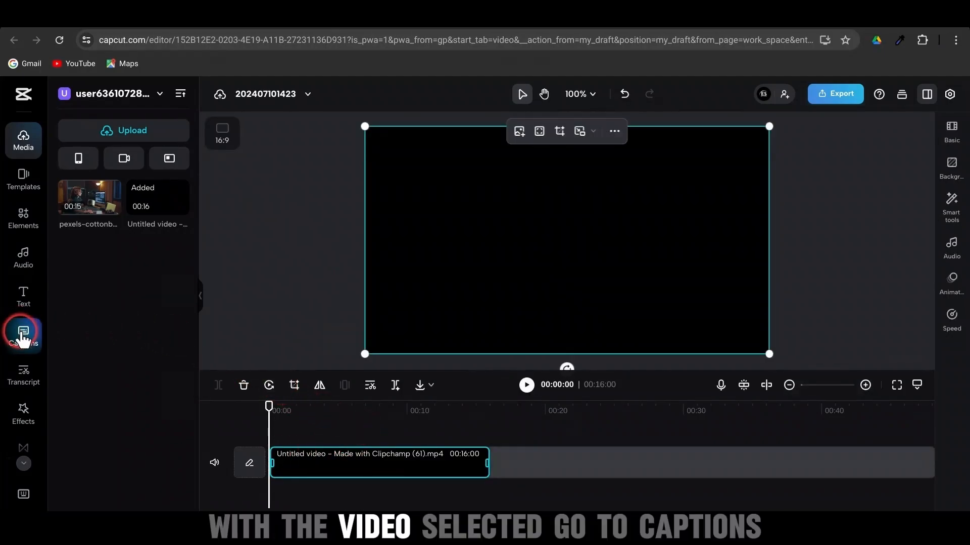
click(23, 333)
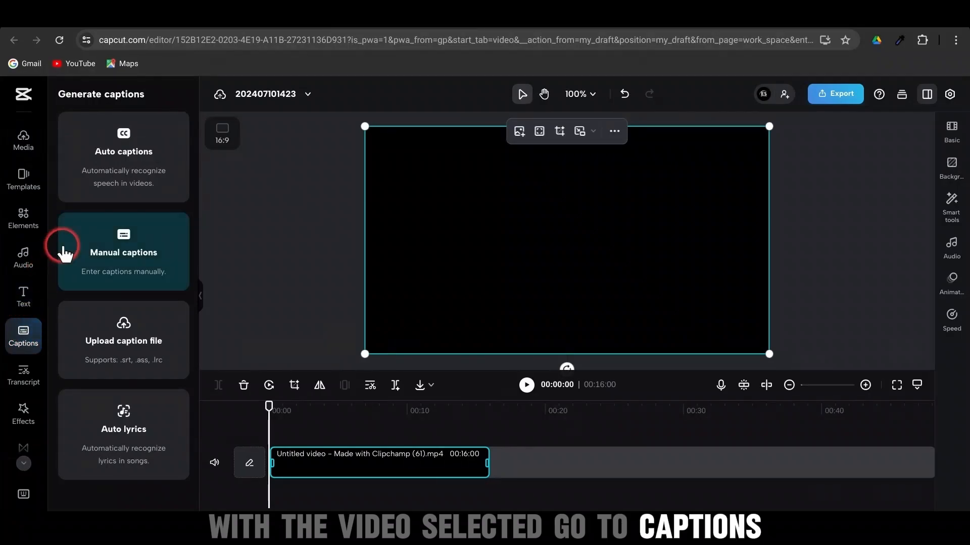
click(124, 152)
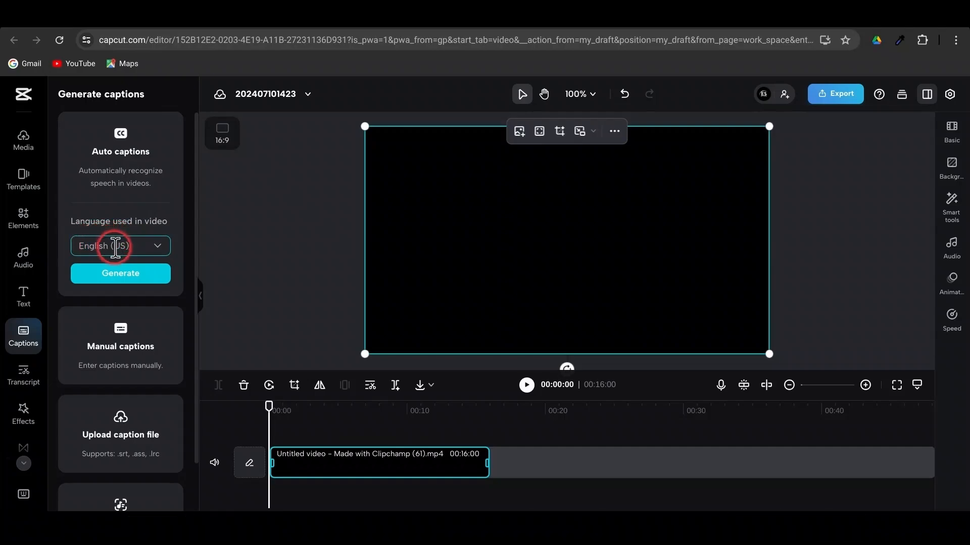
click(120, 274)
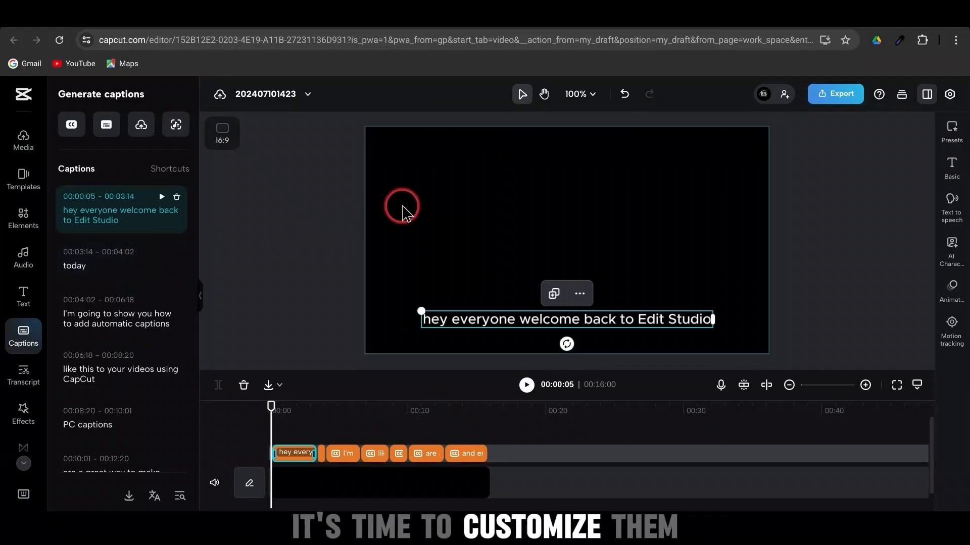
- Switch the captions' font to a bold, condensed uppercase display typeface
click(951, 167)
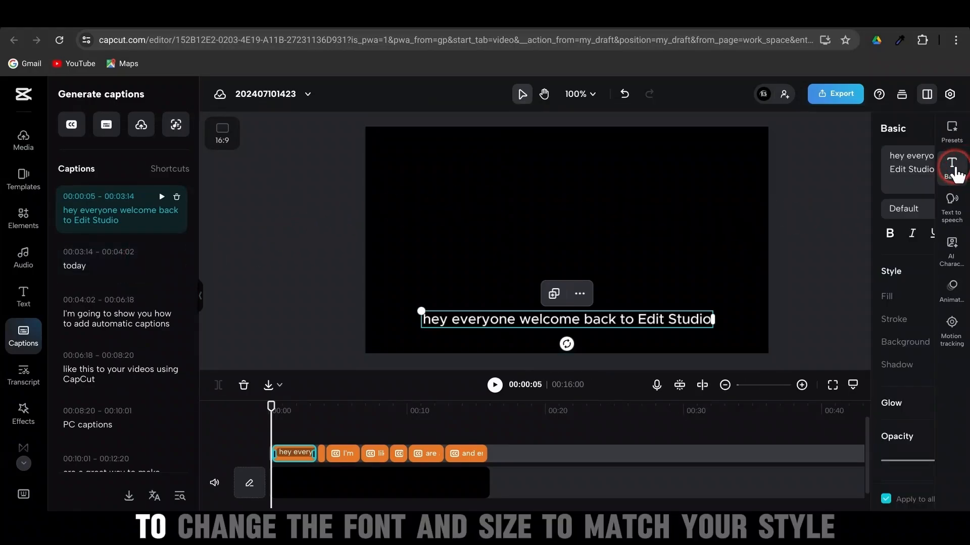
click(951, 167)
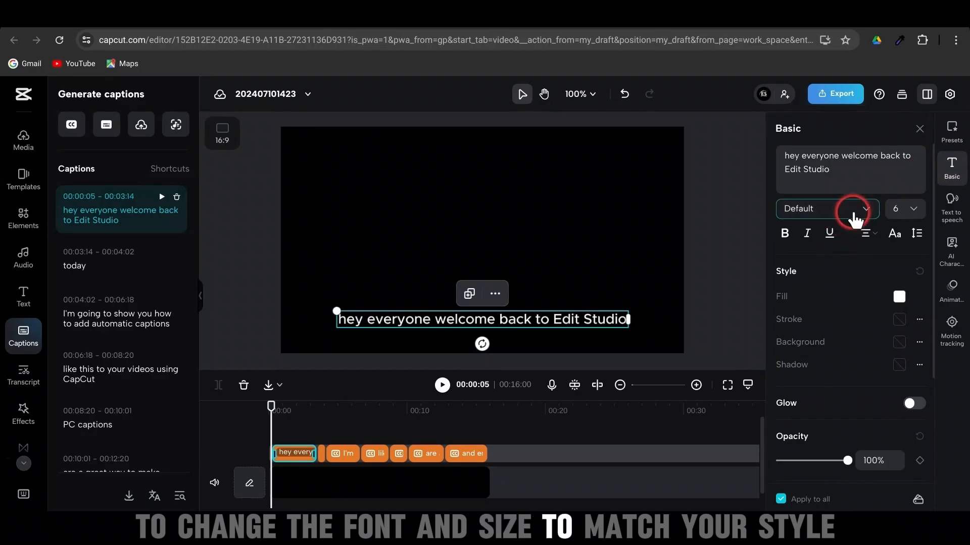
click(864, 209)
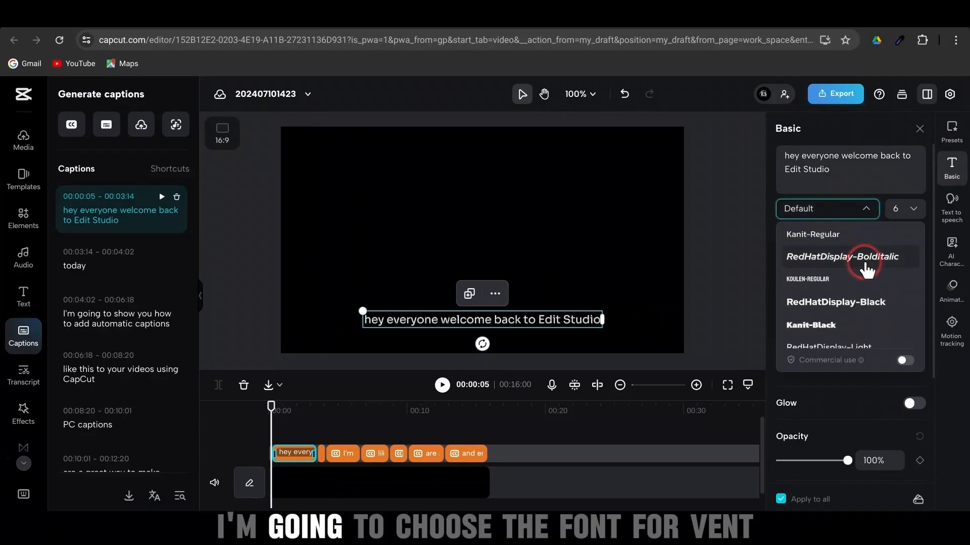
click(841, 256)
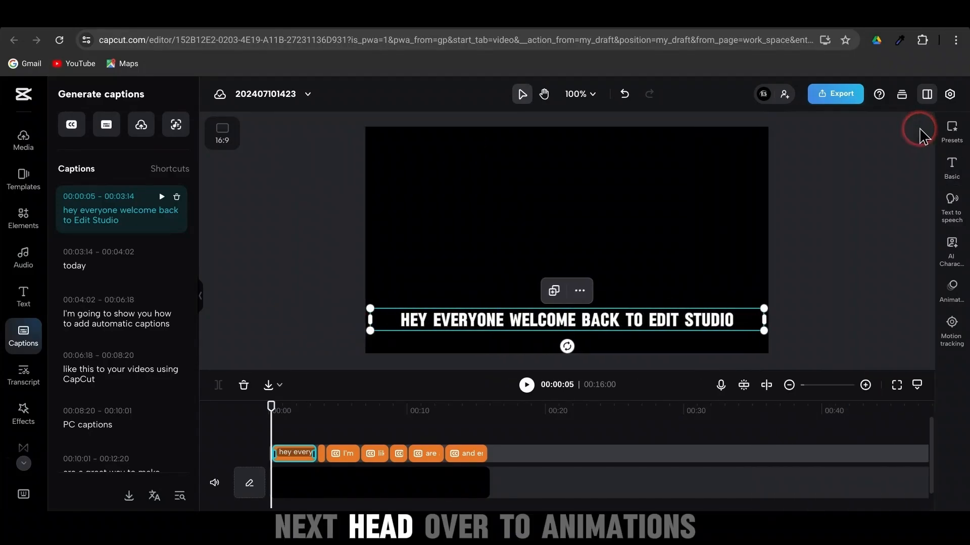
mouse_move(951, 287)
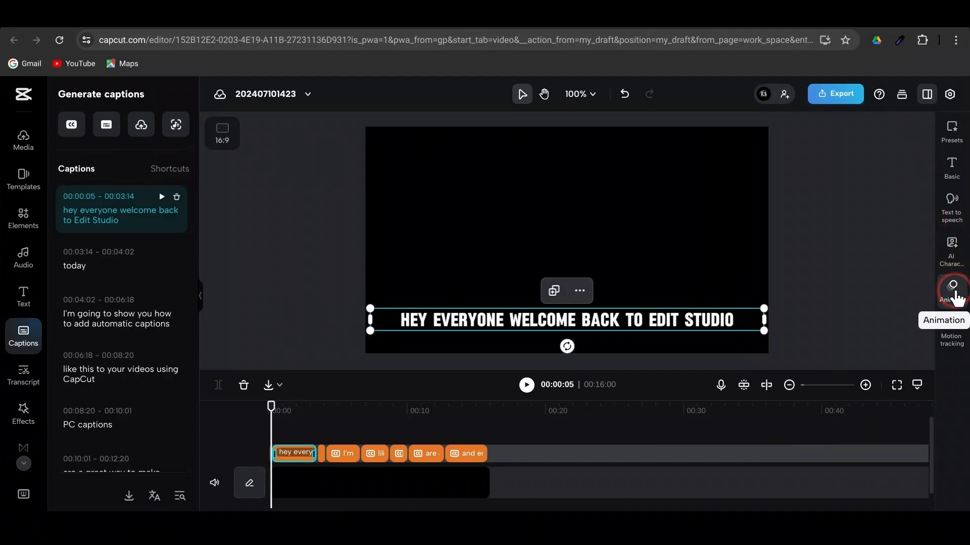
- Browse the caption animations for a word-by-word pop style applied to all captions
click(951, 287)
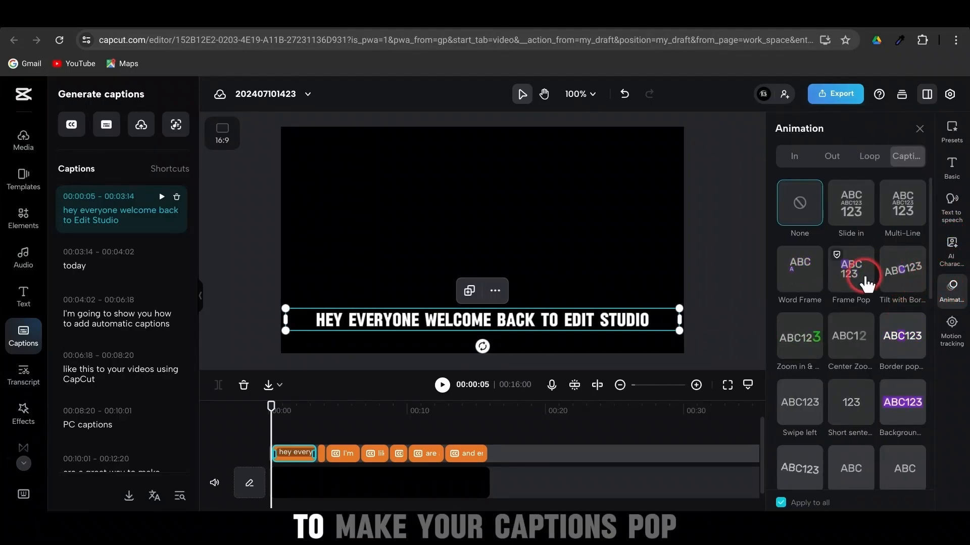
scroll(down, 3)
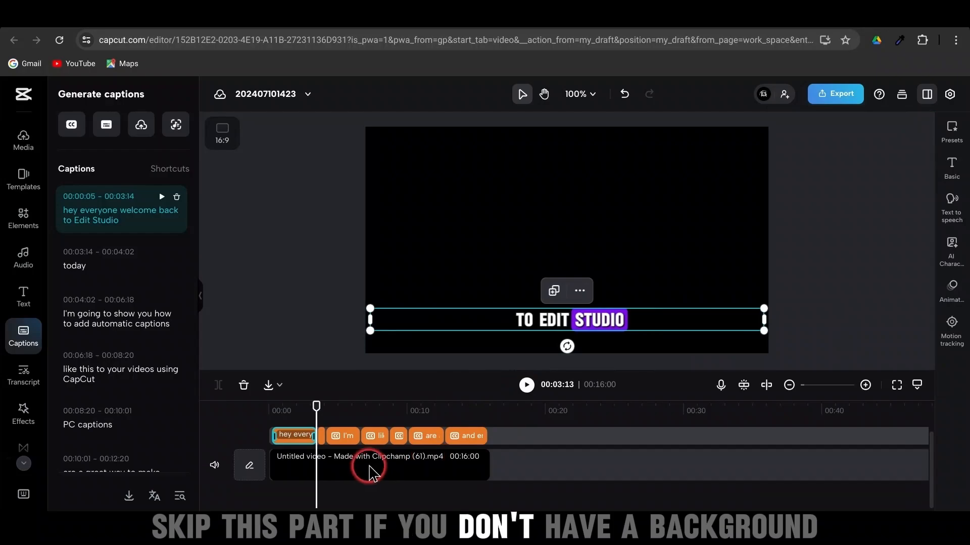
- Separate the black clip's audio onto its own track and add the studio video
click(378, 465)
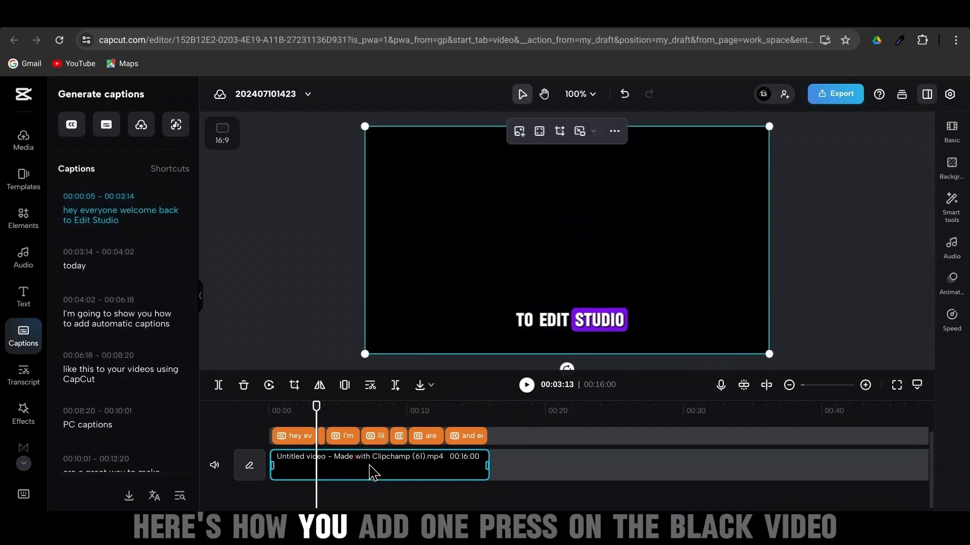
right_click(371, 467)
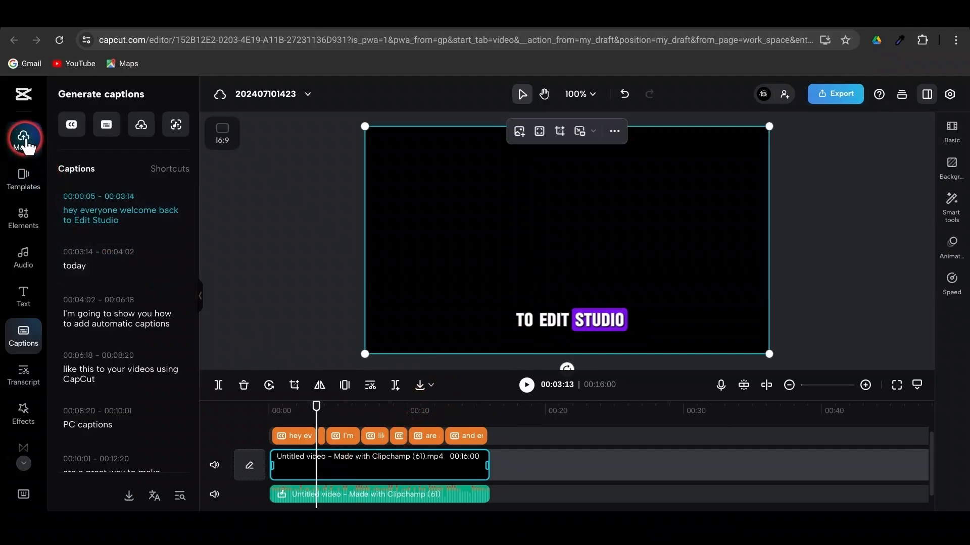
click(22, 139)
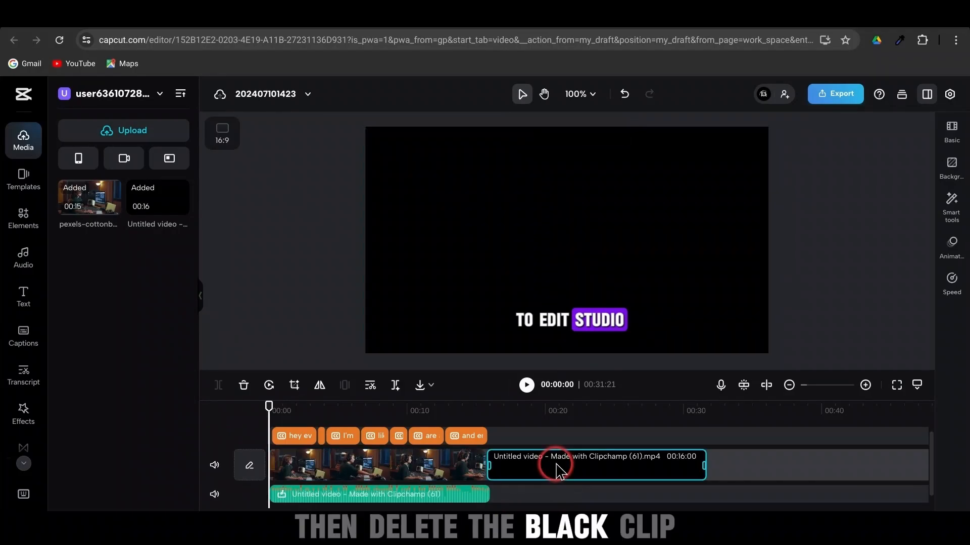
- Delete the black video clip, leaving the studio footage in its place
click(243, 385)
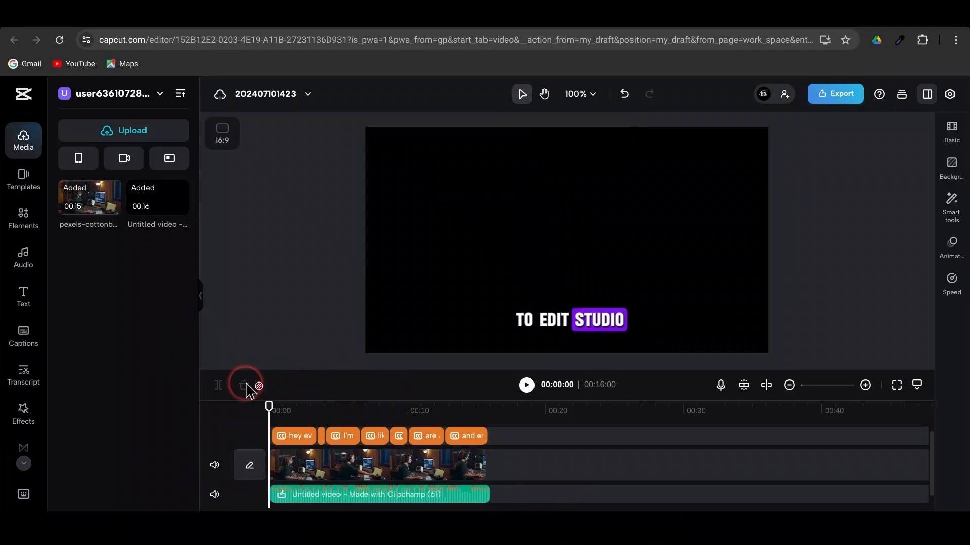
click(377, 466)
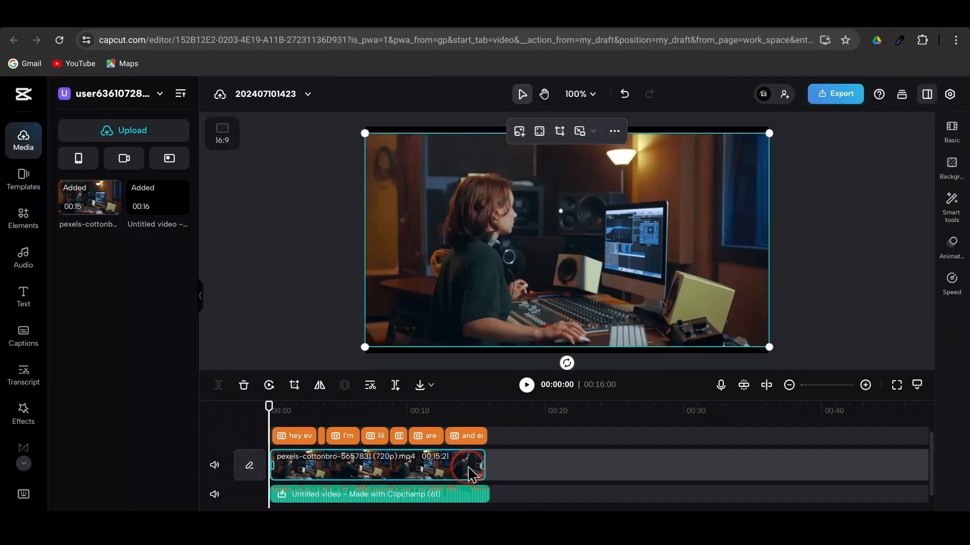